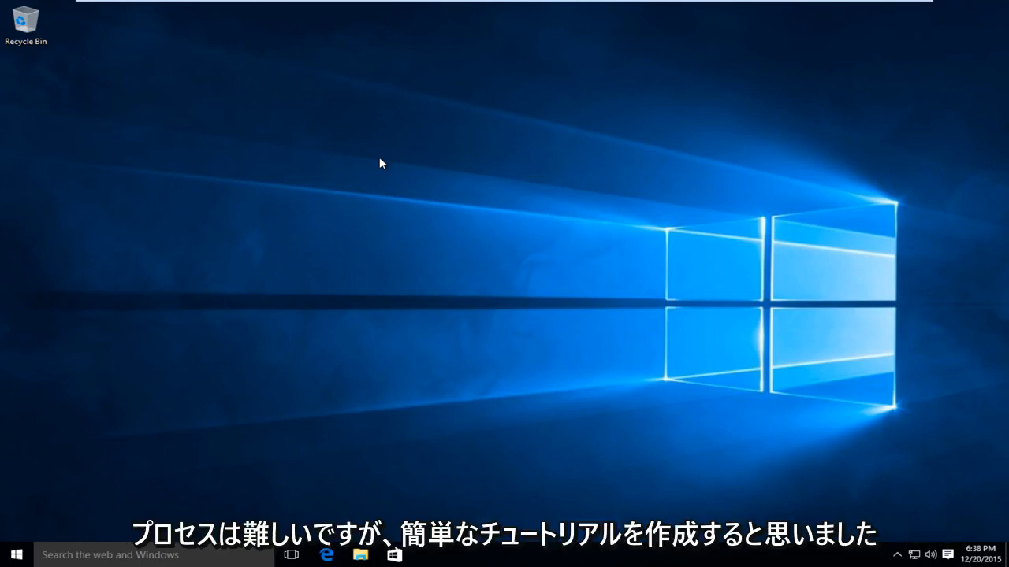
mouse_move(308, 221)
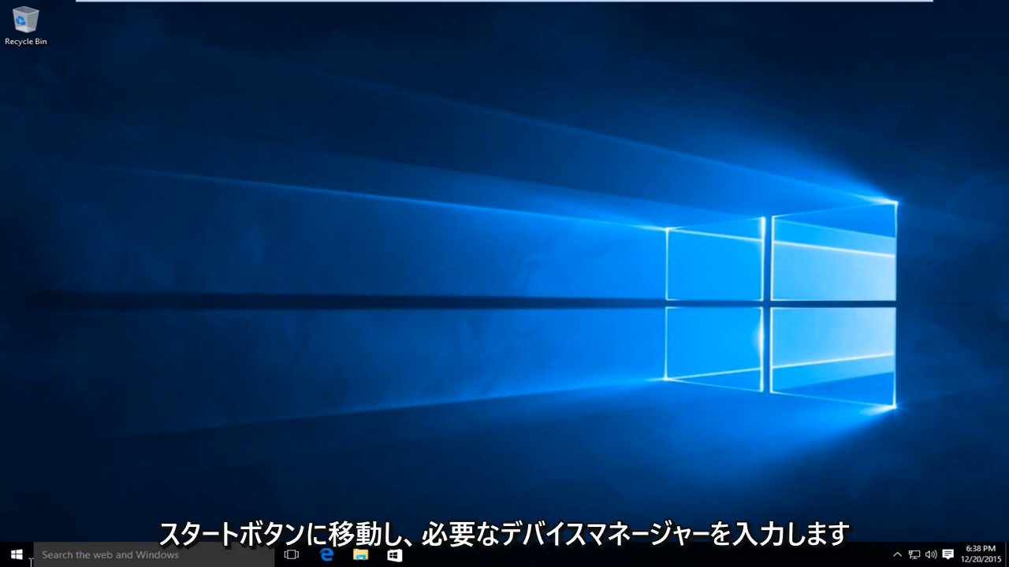
- Search the Start menu for 'device manager'
click(14, 554)
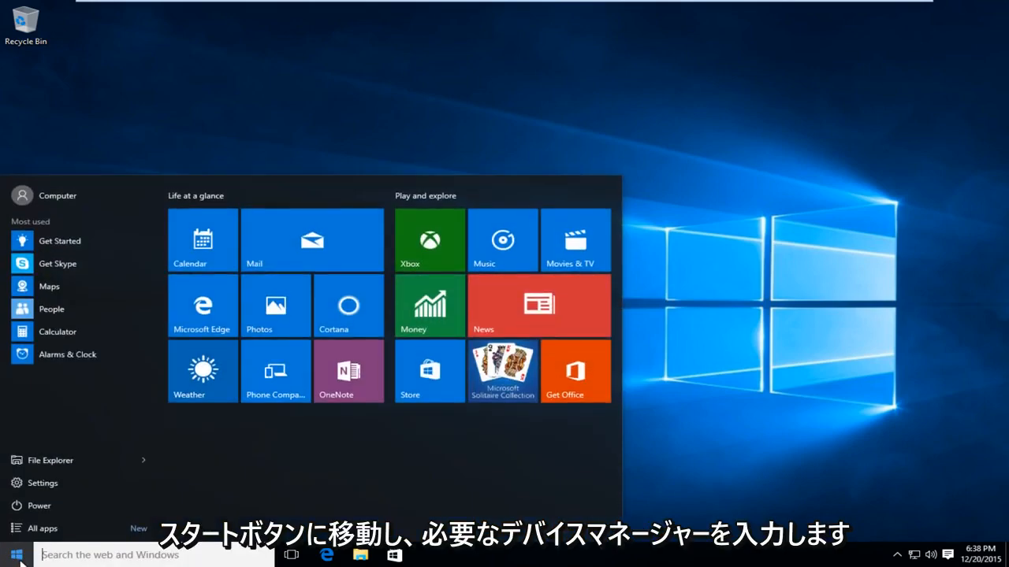
text(device manager)
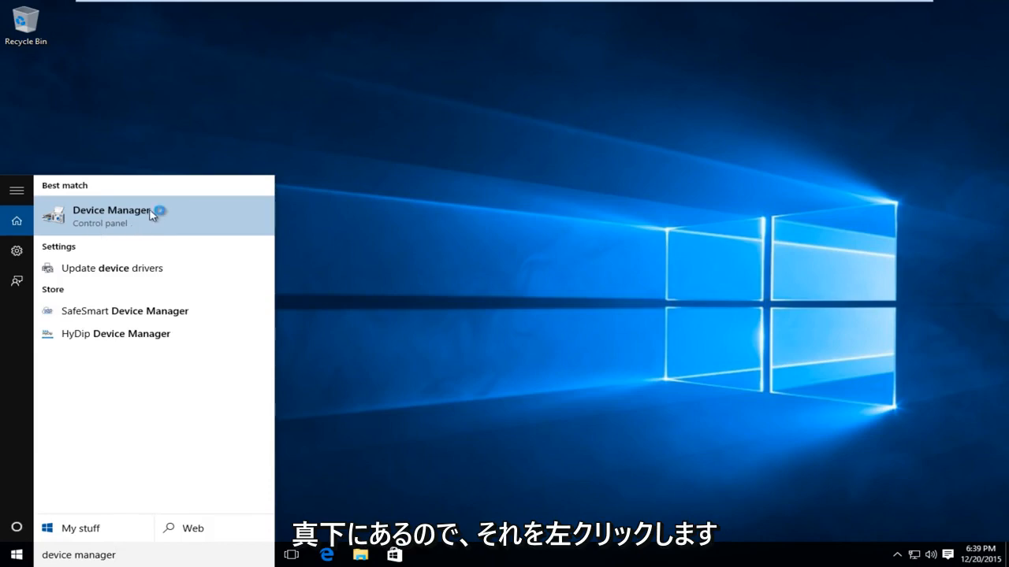
- Launch Device Manager, expand Display adapters, and right-click VMware SVGA 3D
click(111, 210)
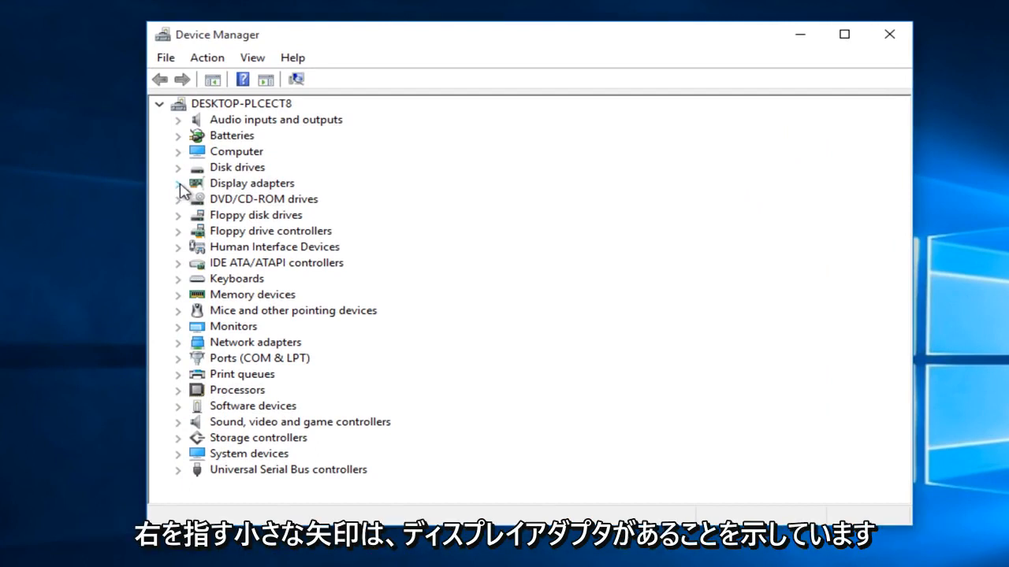
click(178, 183)
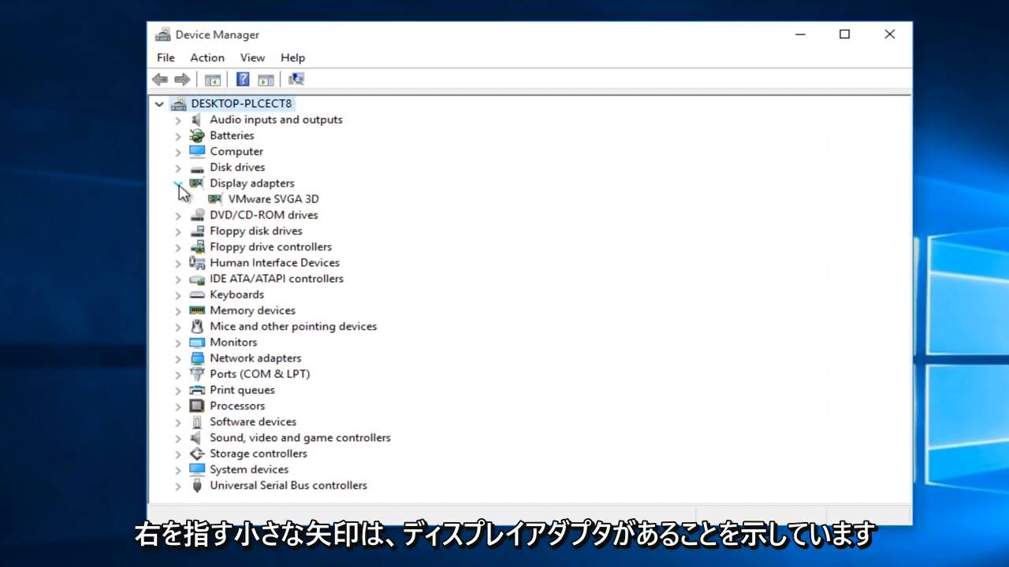
click(272, 198)
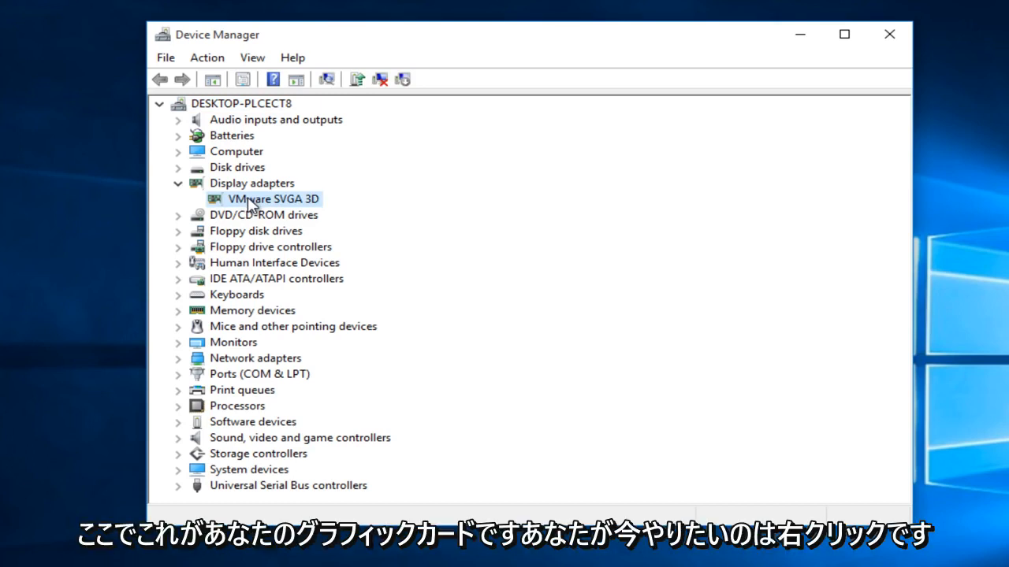
right_click(273, 198)
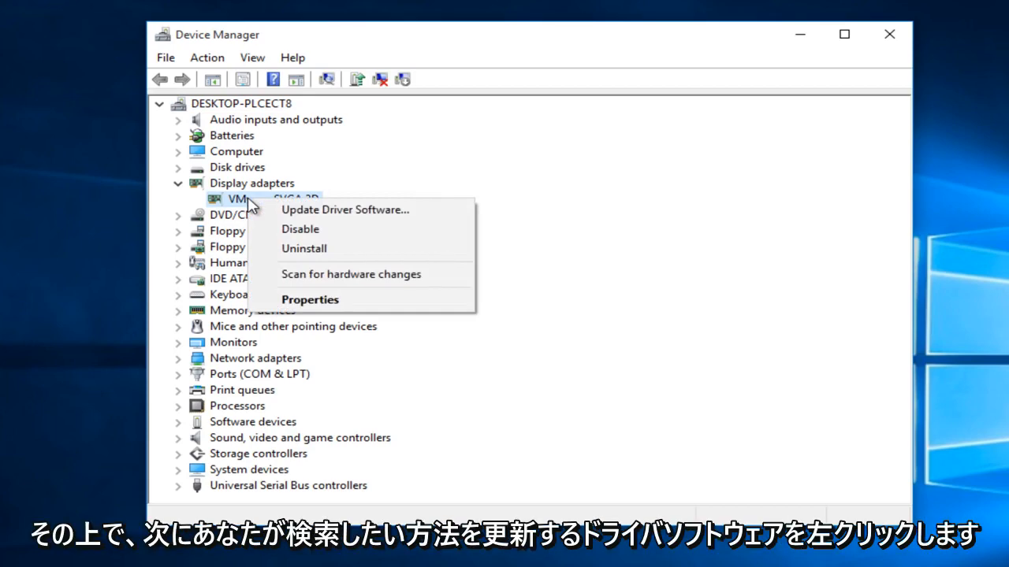
mouse_move(345, 209)
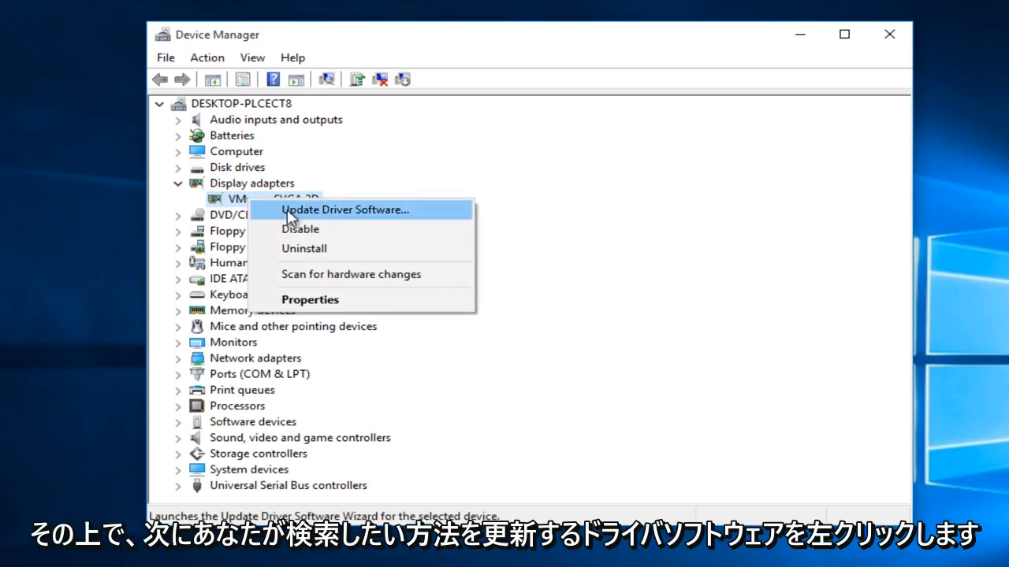
- Choose Update Driver Software for the VMware SVGA 3D adapter
click(345, 209)
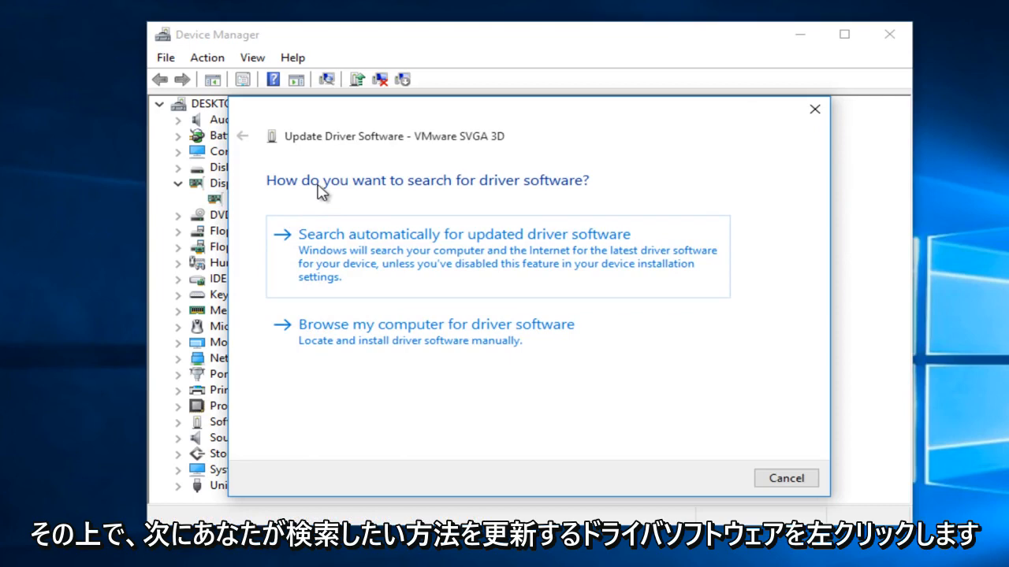
mouse_move(335, 330)
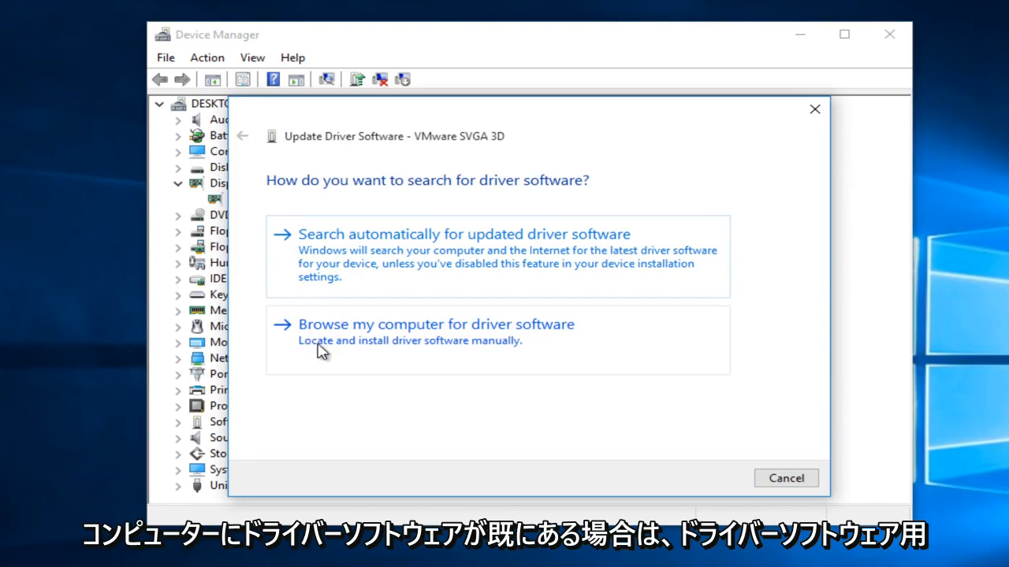
mouse_move(372, 365)
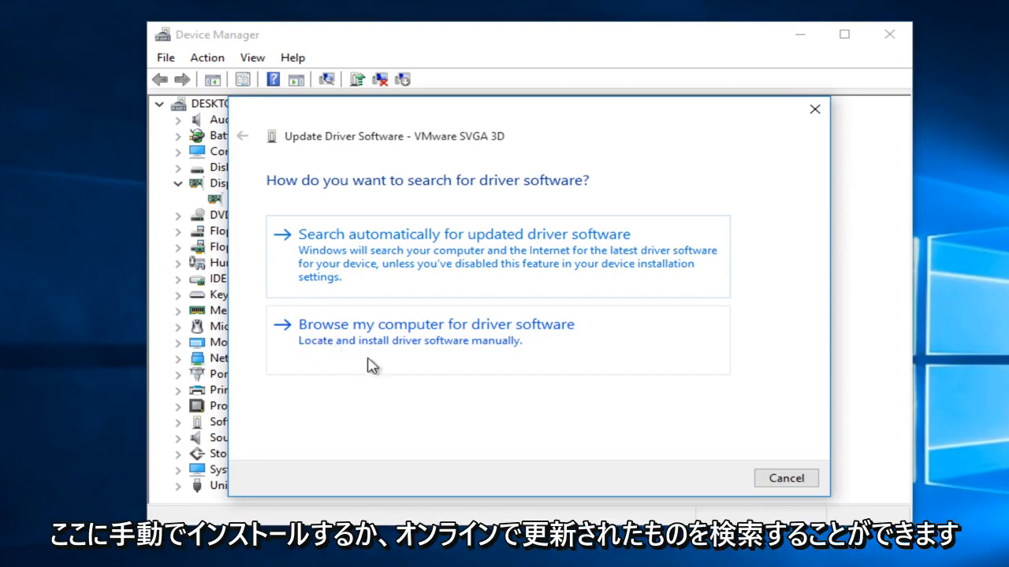
mouse_move(325, 260)
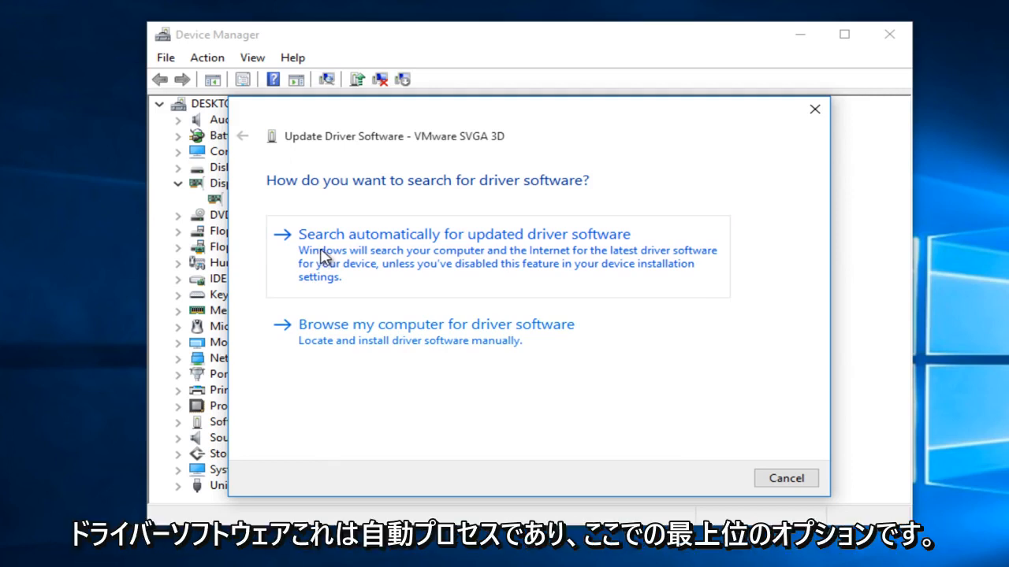
mouse_move(341, 255)
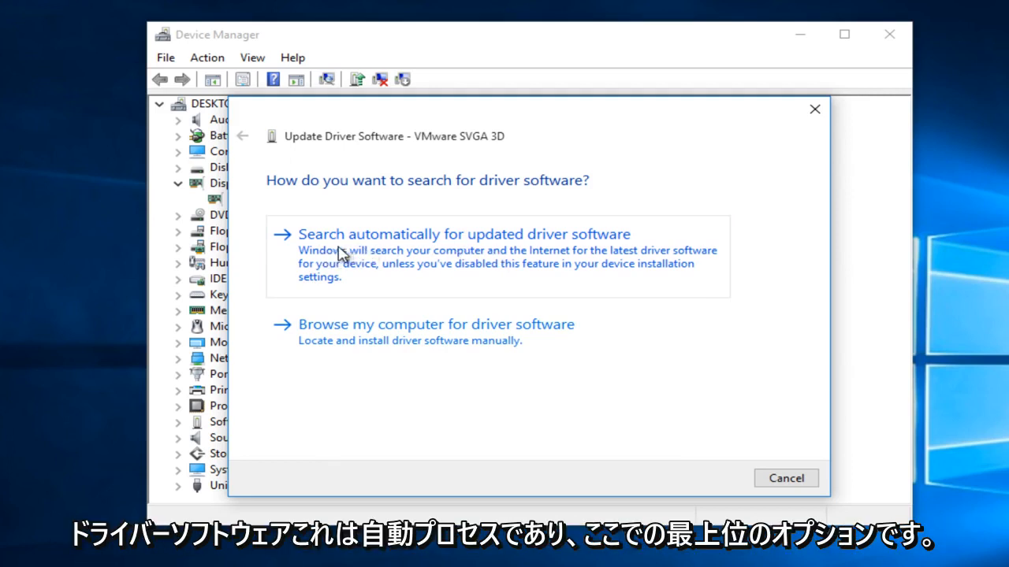
mouse_move(366, 270)
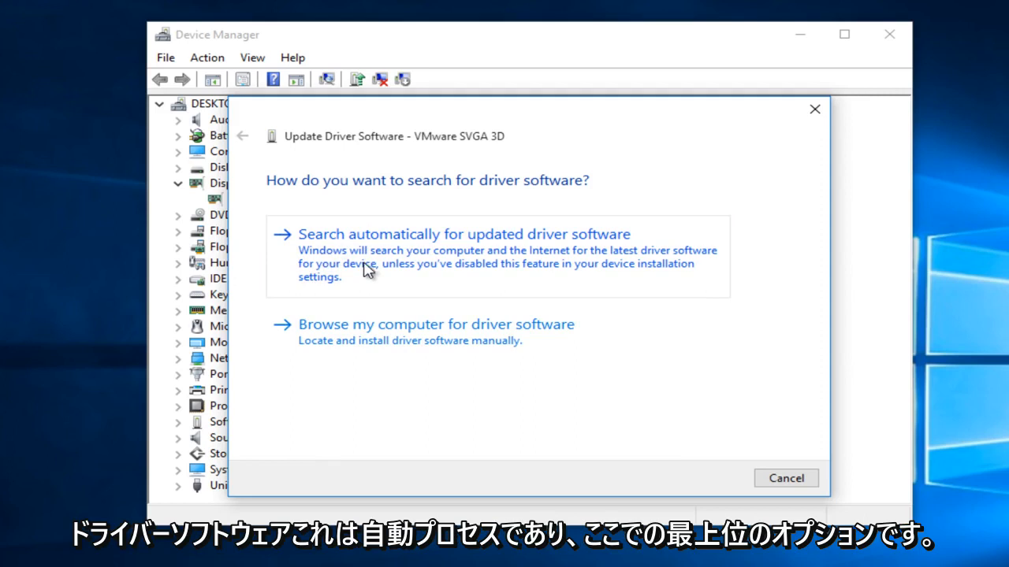
- Run the automatic search for updated VMware SVGA 3D driver software
click(464, 234)
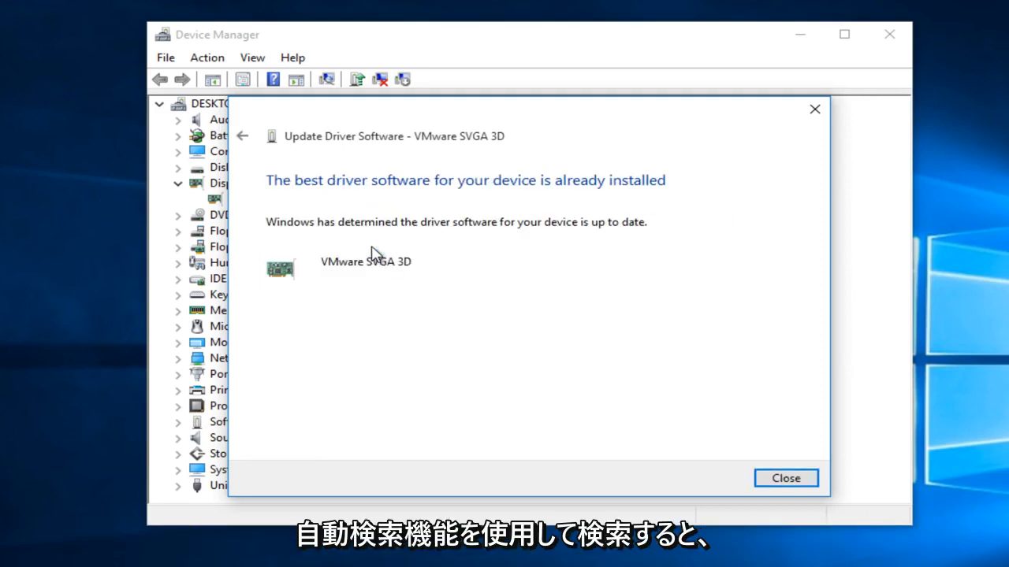
mouse_move(372, 246)
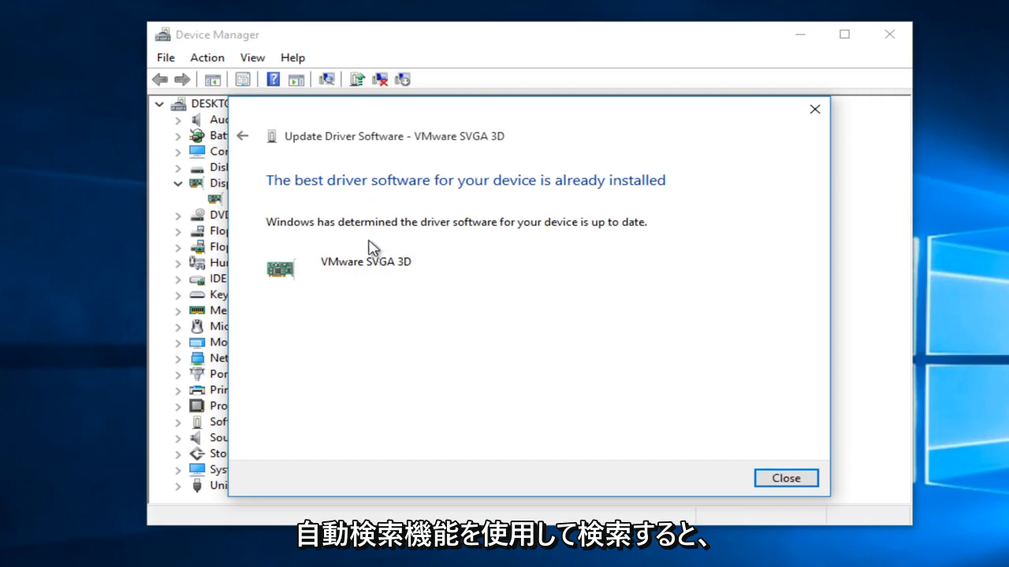
mouse_move(514, 196)
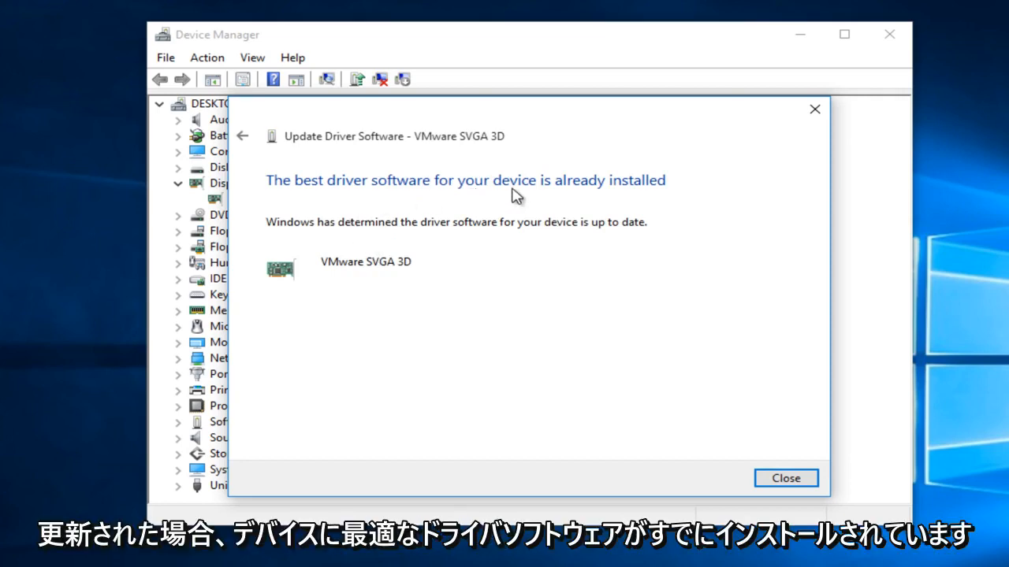
mouse_move(567, 195)
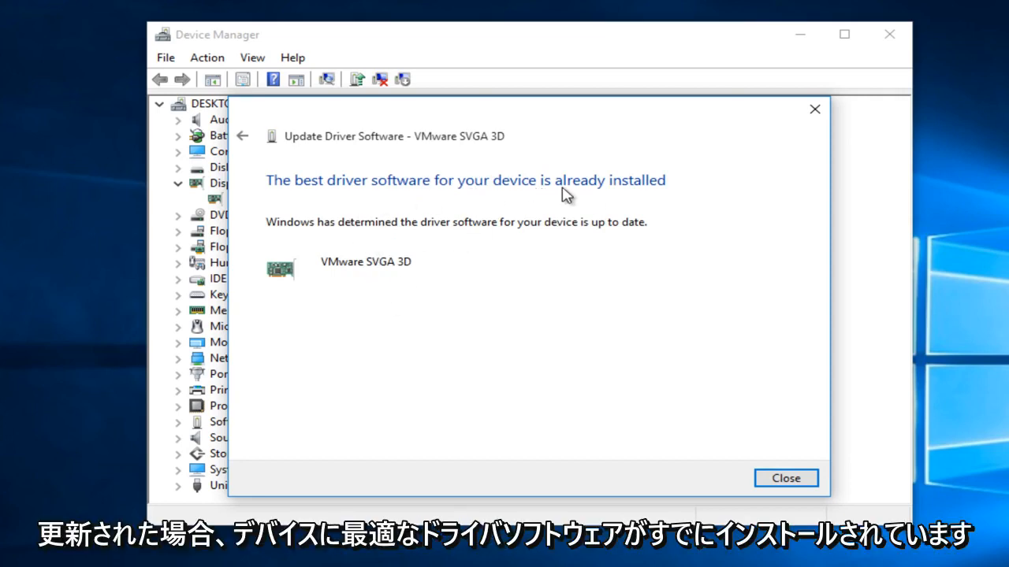
mouse_move(520, 208)
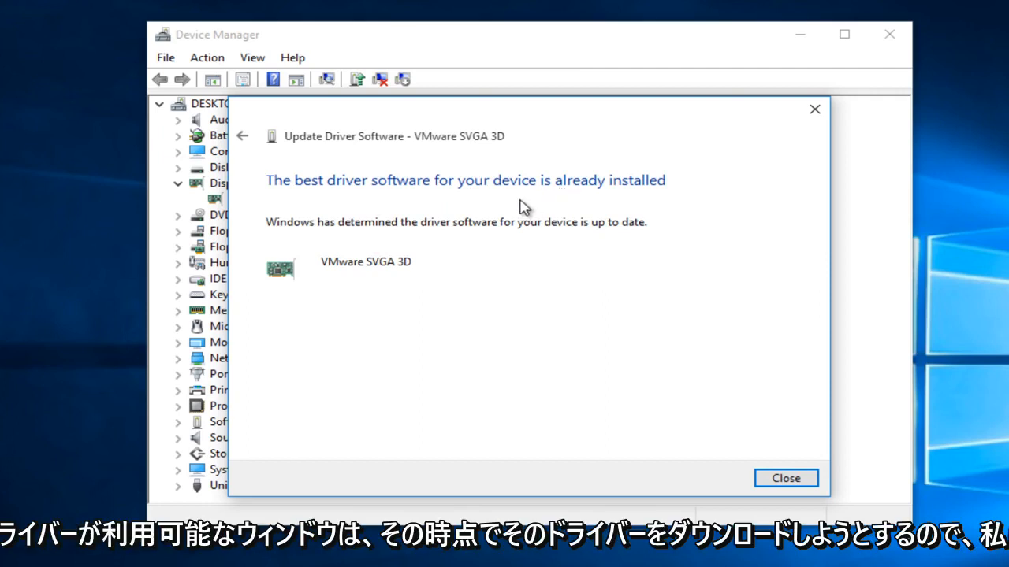
mouse_move(453, 272)
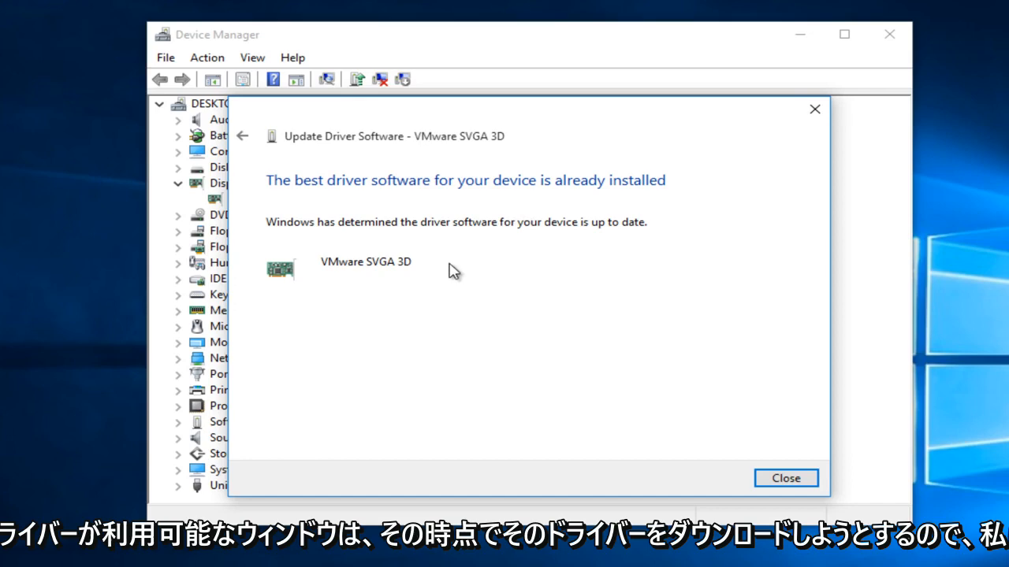
mouse_move(497, 280)
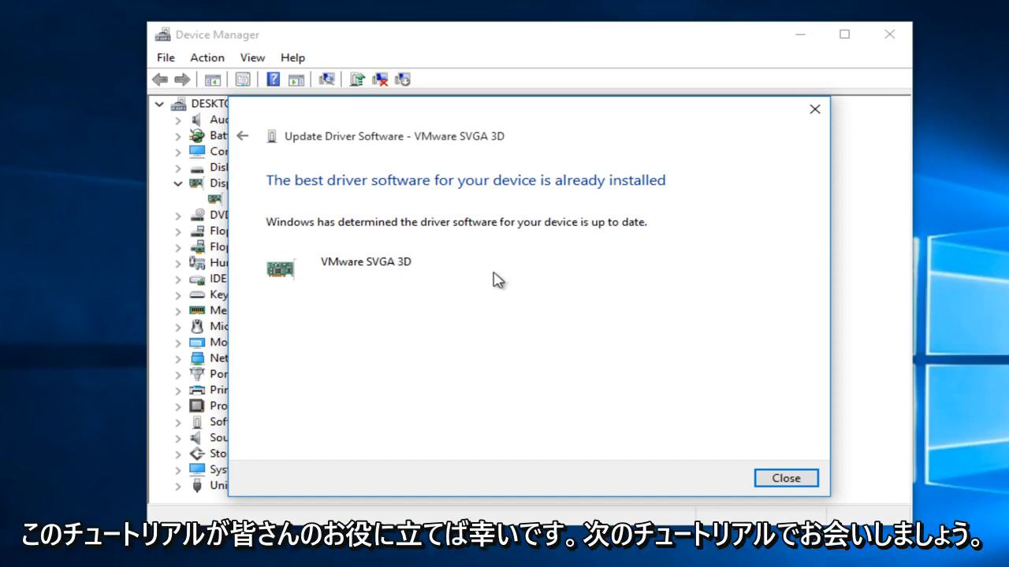
mouse_move(786, 478)
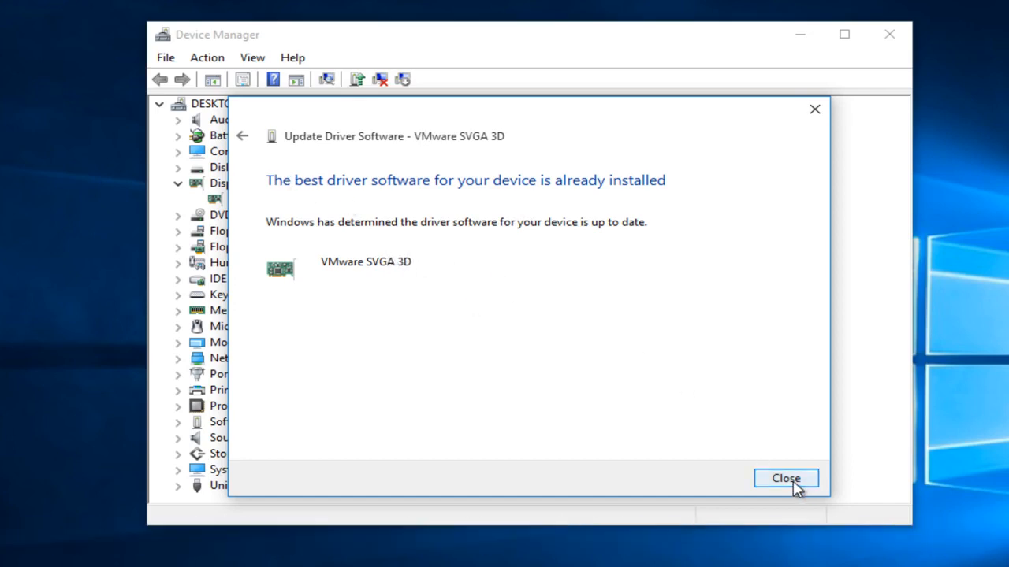